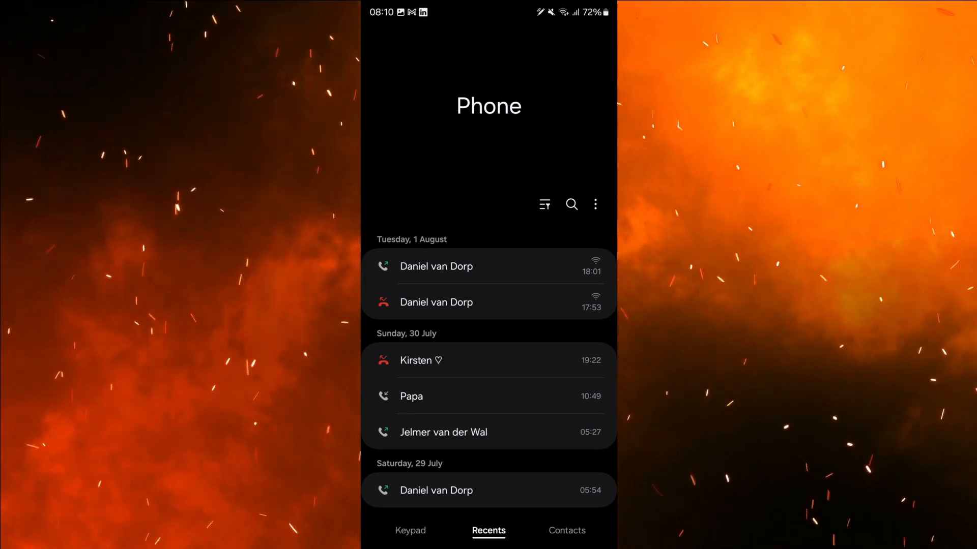
- Switch the Phone app to the Recents tab to list calls by date
{"action": "left_click", "coordinate": [566, 530]}
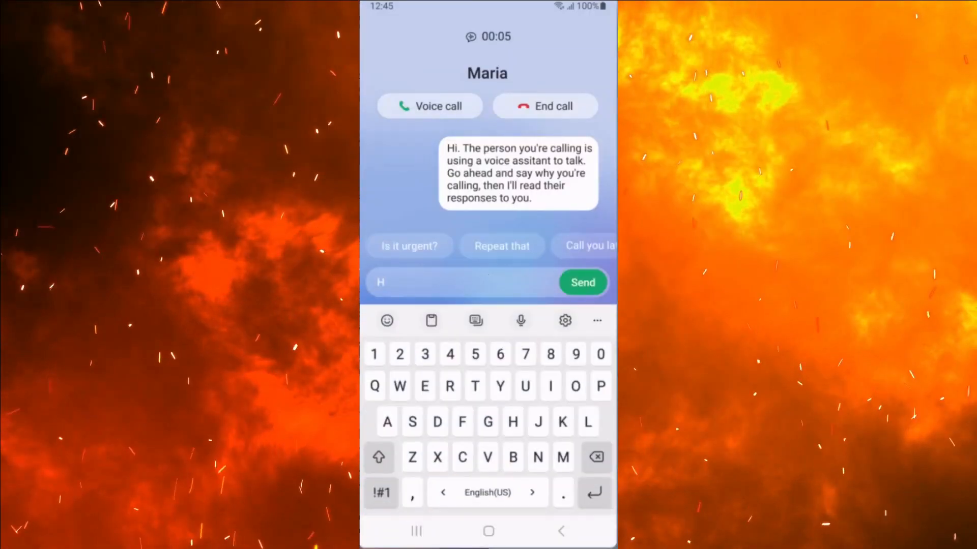
- Answer the incoming call with Text call so Bixby sends its greeting
{"action": "left_click", "coordinate": [582, 283]}
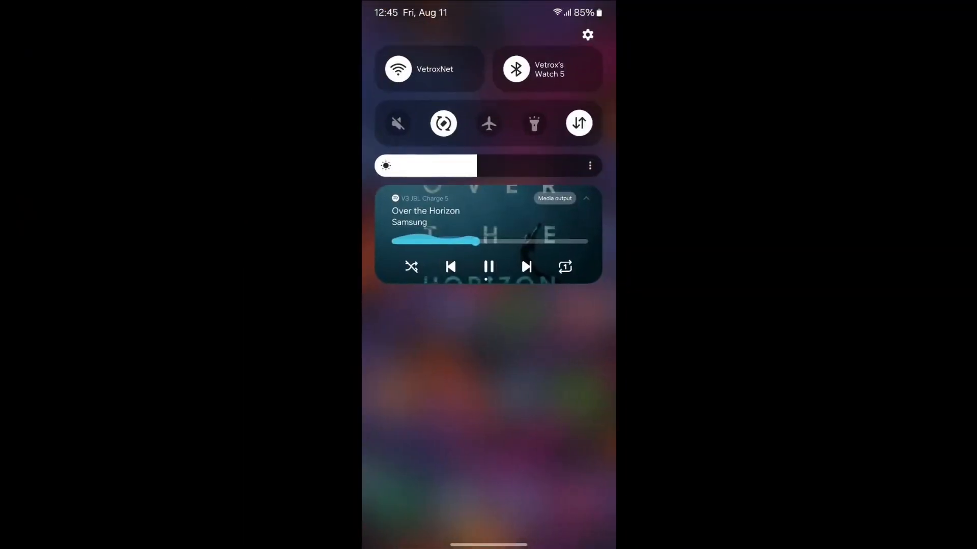
{"action": "scroll", "scroll_direction": "down", "scroll_amount": 3}
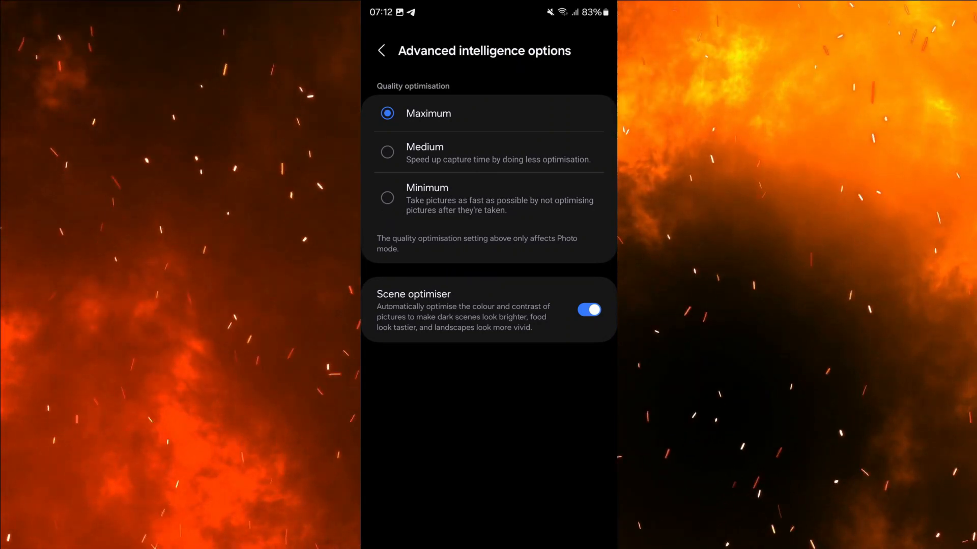
- Open Advanced intelligence options with Maximum quality and Scene optimiser on
{"action": "left_click", "coordinate": [381, 50]}
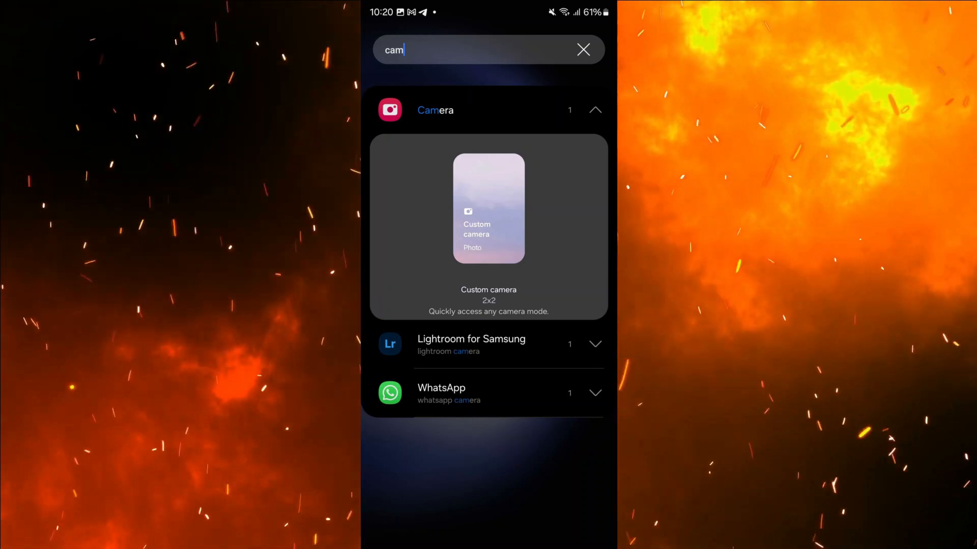
- Expand the Camera entry in the 'cam' widget search to show Custom camera 2x2
{"action": "left_click", "coordinate": [488, 208]}
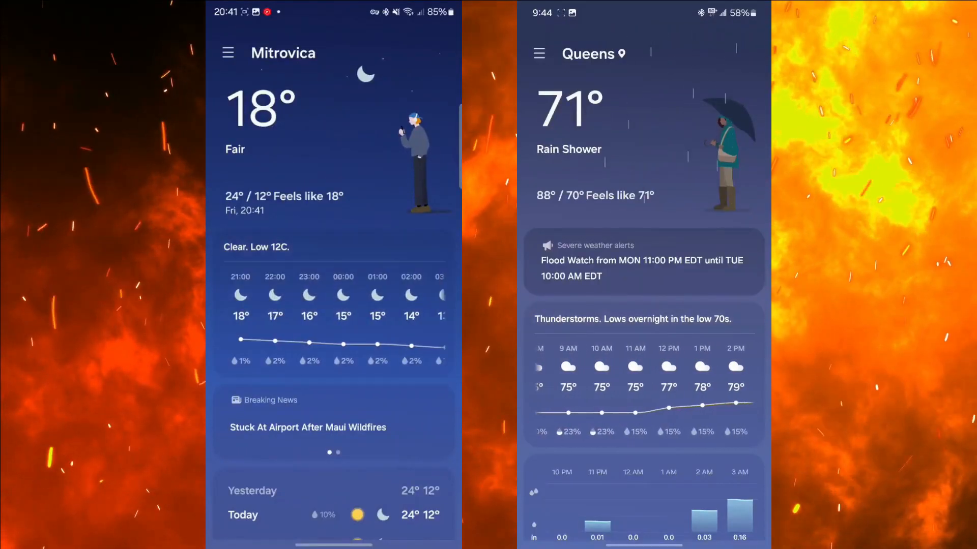
- Scroll past the daily forecast to the sunrise, sunset and moon phase details
{"action": "scroll", "scroll_direction": "down", "scroll_amount": 3}
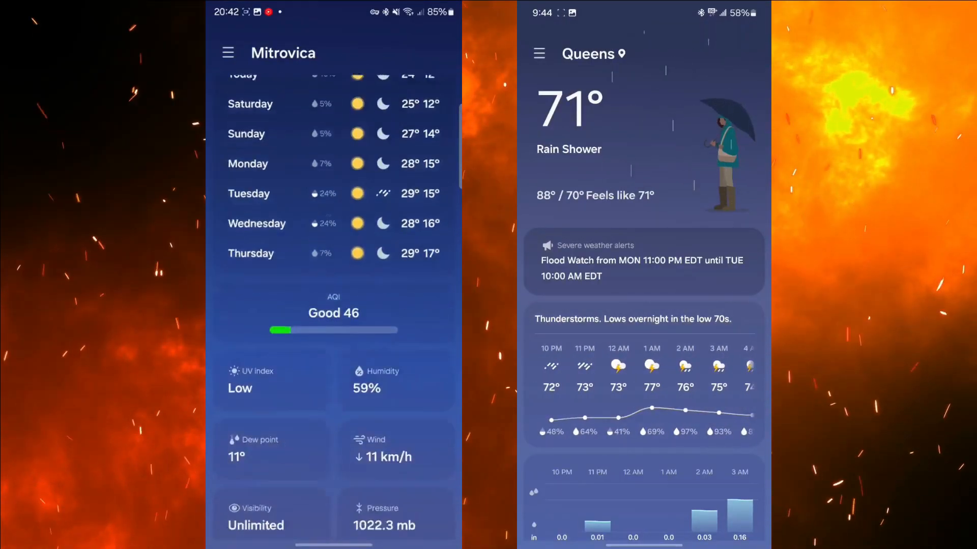
{"action": "scroll", "scroll_direction": "down", "scroll_amount": 3}
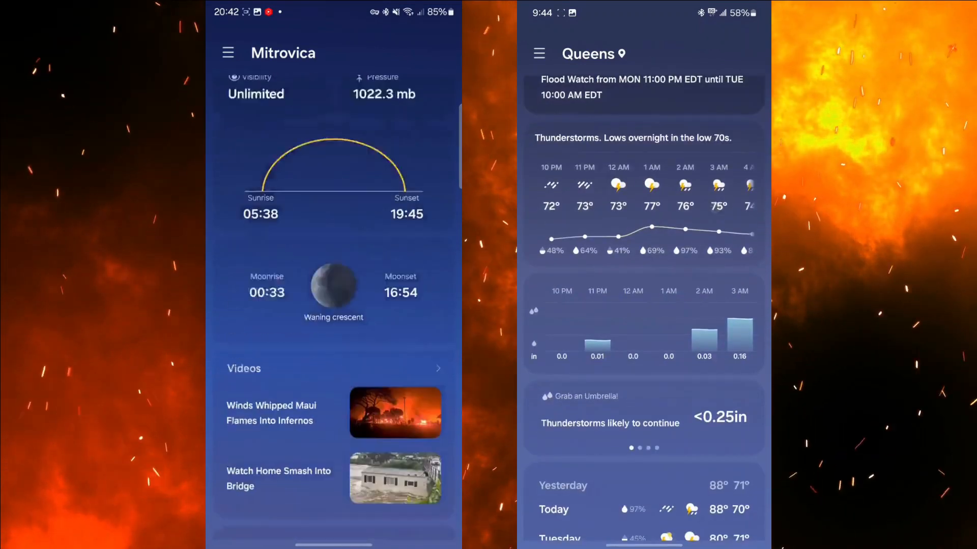
{"action": "scroll", "scroll_direction": "down", "scroll_amount": 3}
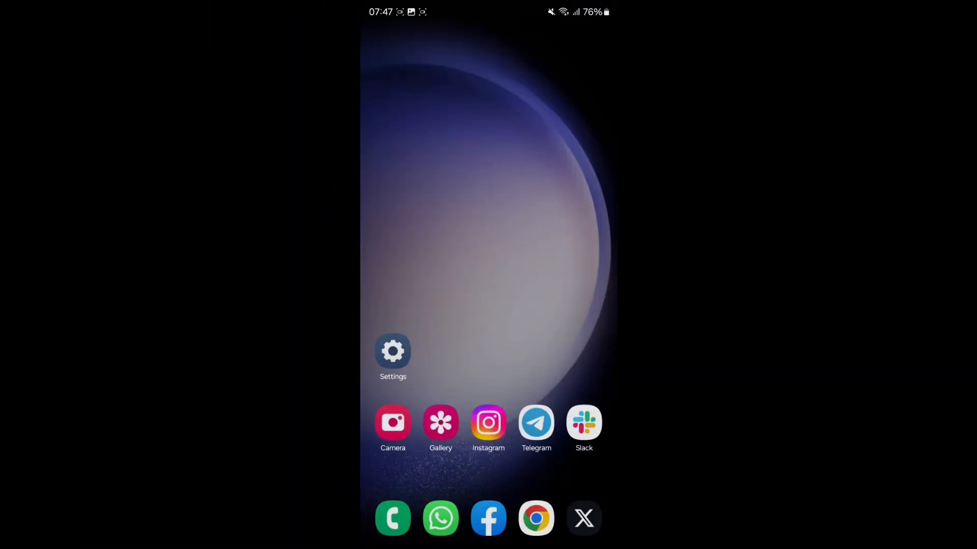
- Launch the Phone app from the green dock icon
{"action": "left_click", "coordinate": [393, 517]}
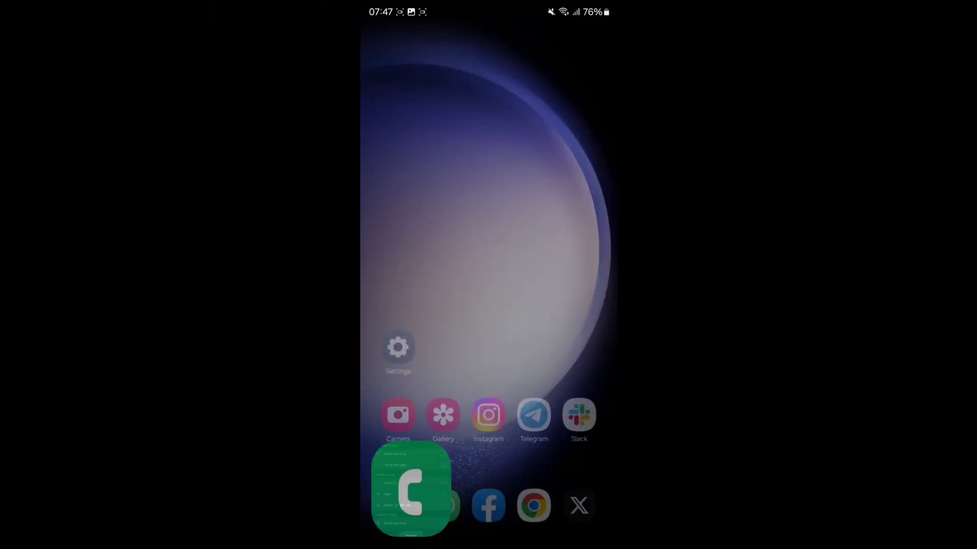
{"action": "left_click", "coordinate": [443, 415]}
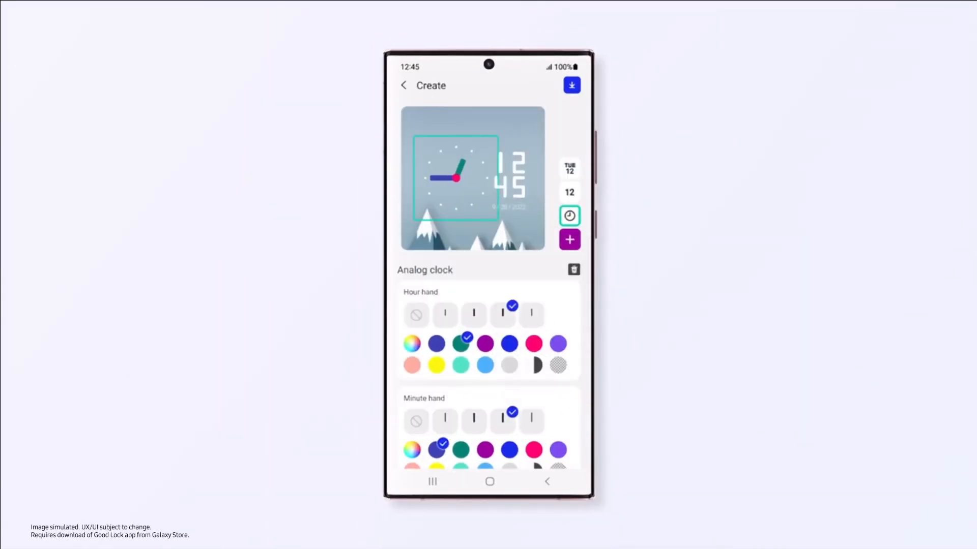
- Create a LockStar analog clock with chosen hour and minute hand styles
{"action": "left_click", "coordinate": [570, 85]}
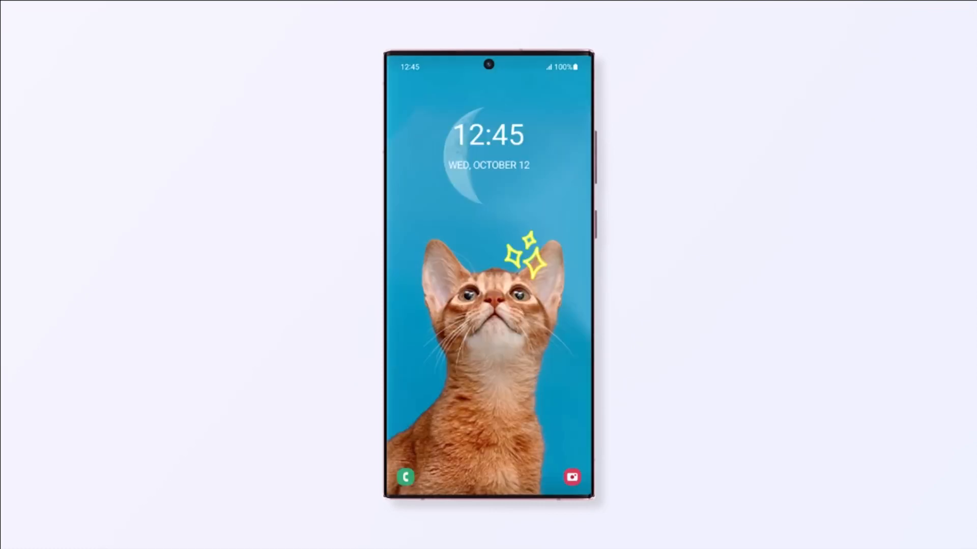